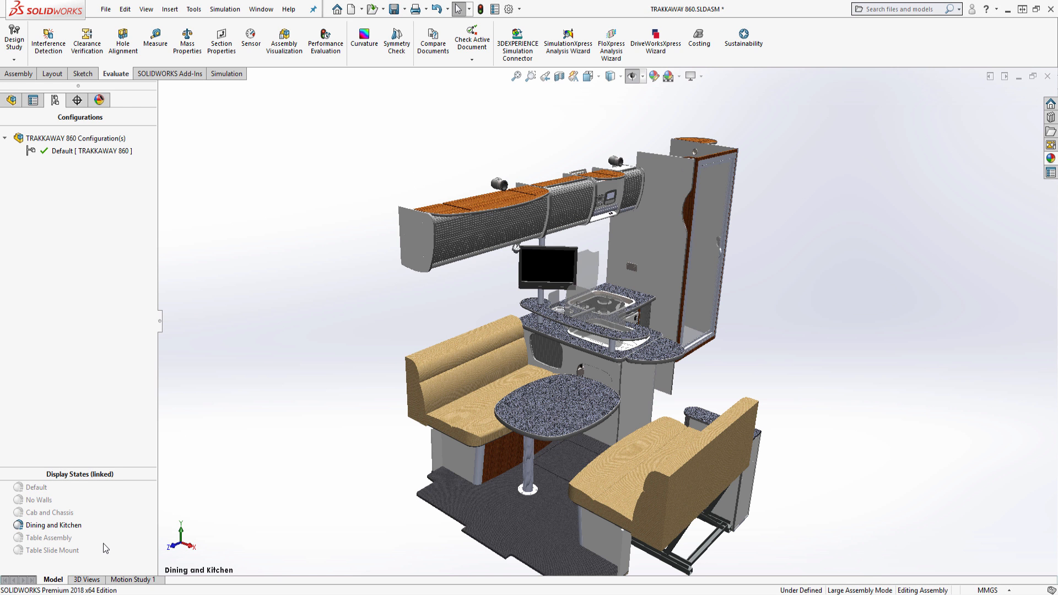
# Step: Show only the Table Assembly display state in the TRAKKAWAY 860 assembly
pyautogui.click(553, 404)
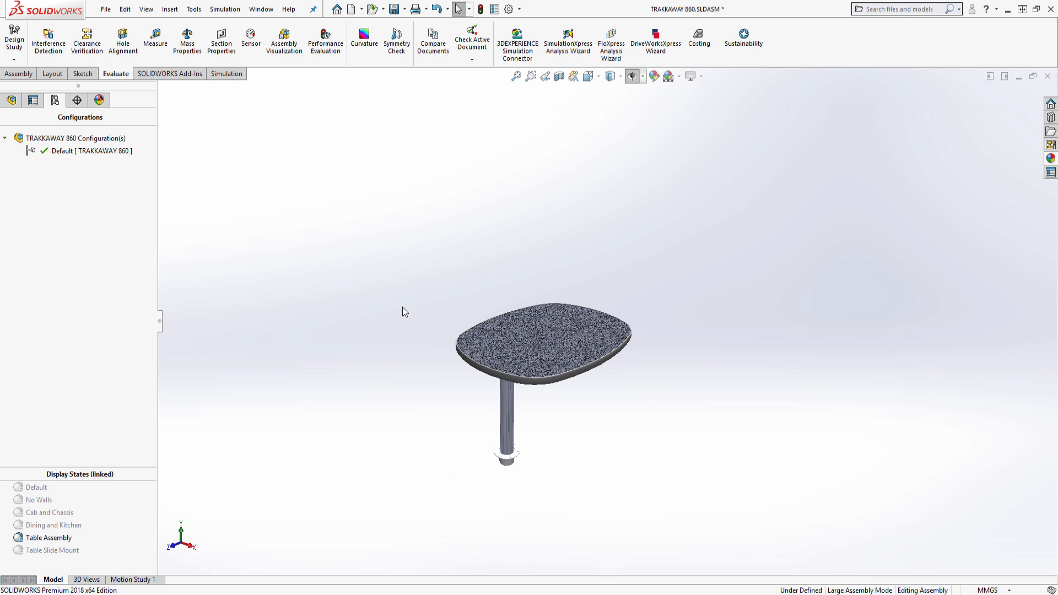
pyautogui.moveTo(439, 408)
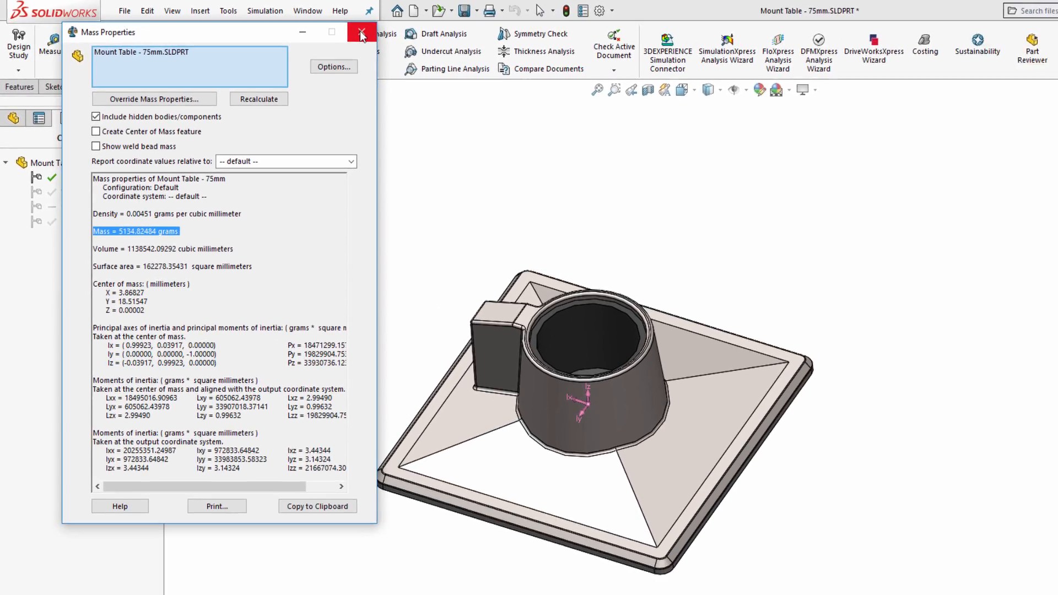
# Step: Close Mass Properties and activate the Topology Block Design configuration of the mount part
pyautogui.click(362, 32)
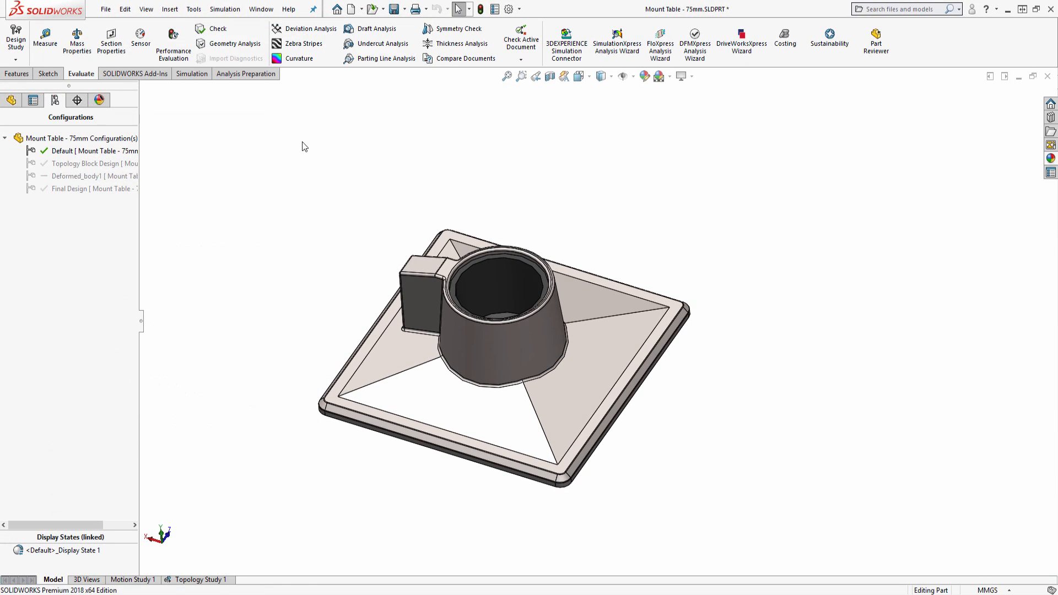
pyautogui.moveTo(312, 176)
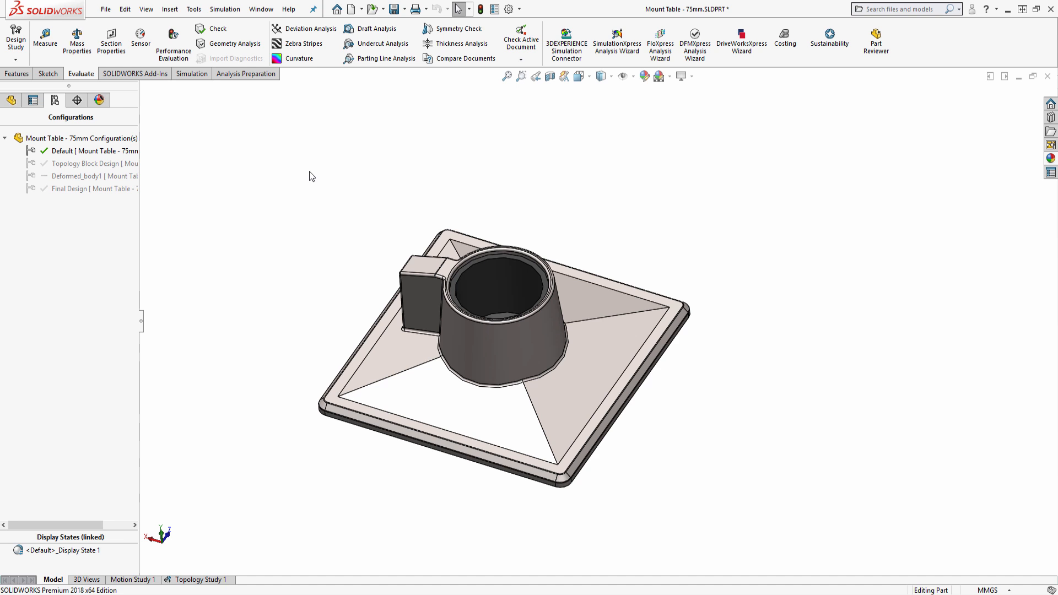
pyautogui.click(94, 163)
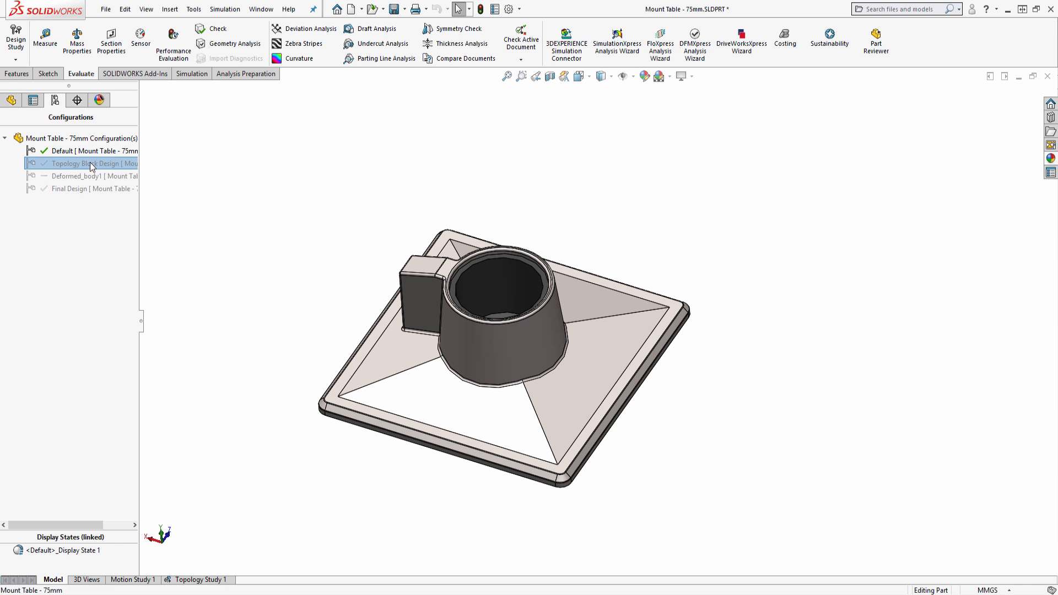
pyautogui.doubleClick(95, 163)
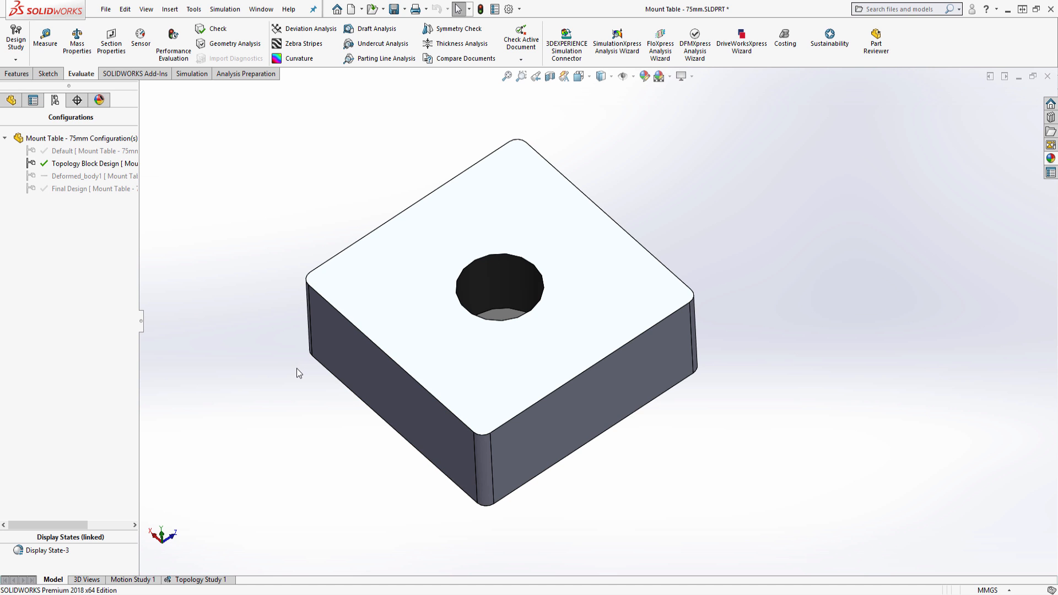
pyautogui.click(190, 74)
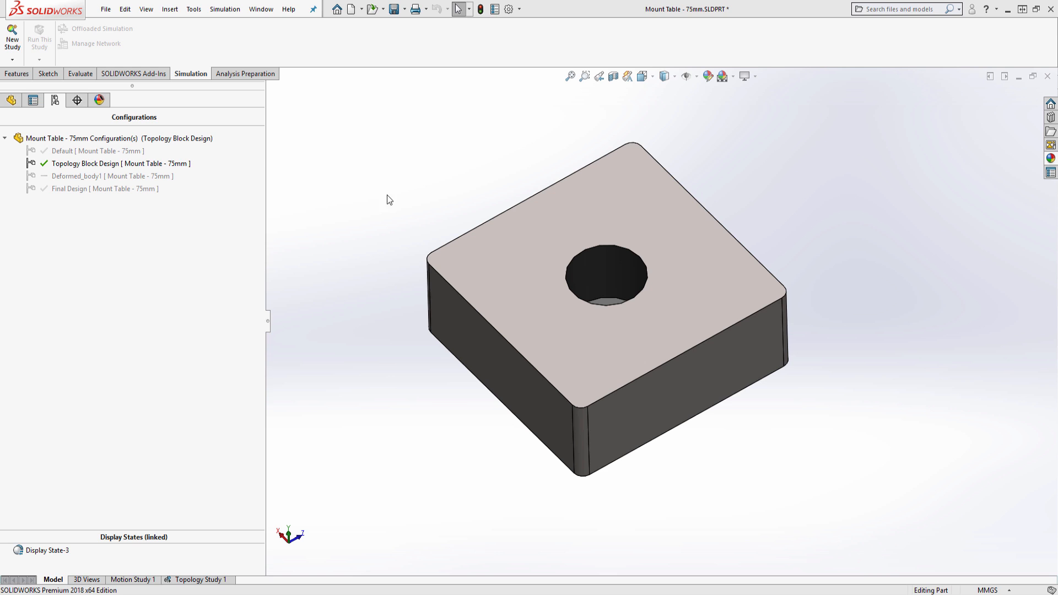
# Step: Start a new simulation study of type Topology Study for the block
pyautogui.click(11, 39)
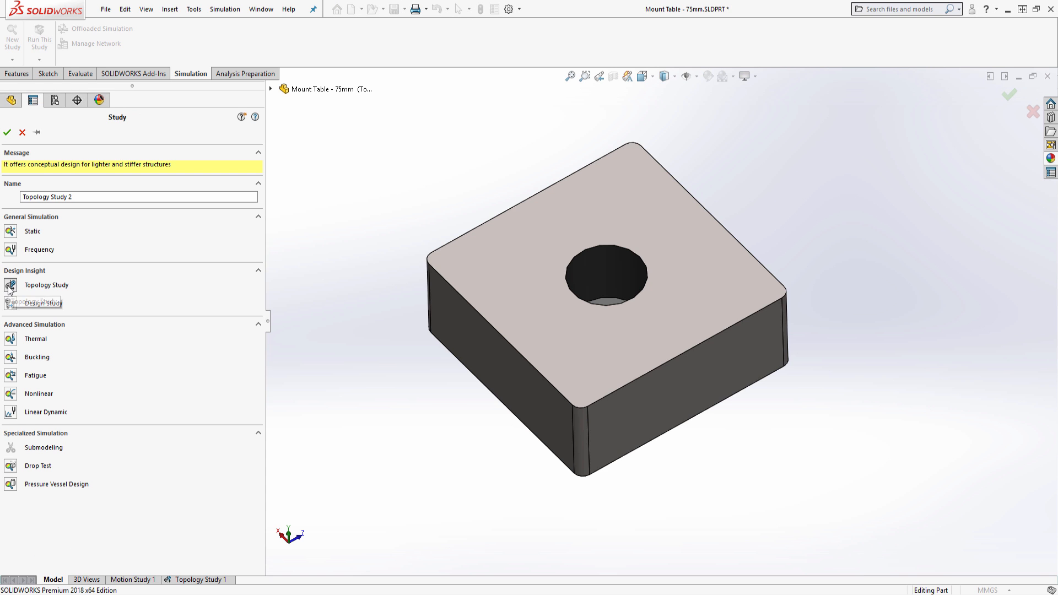
pyautogui.click(8, 131)
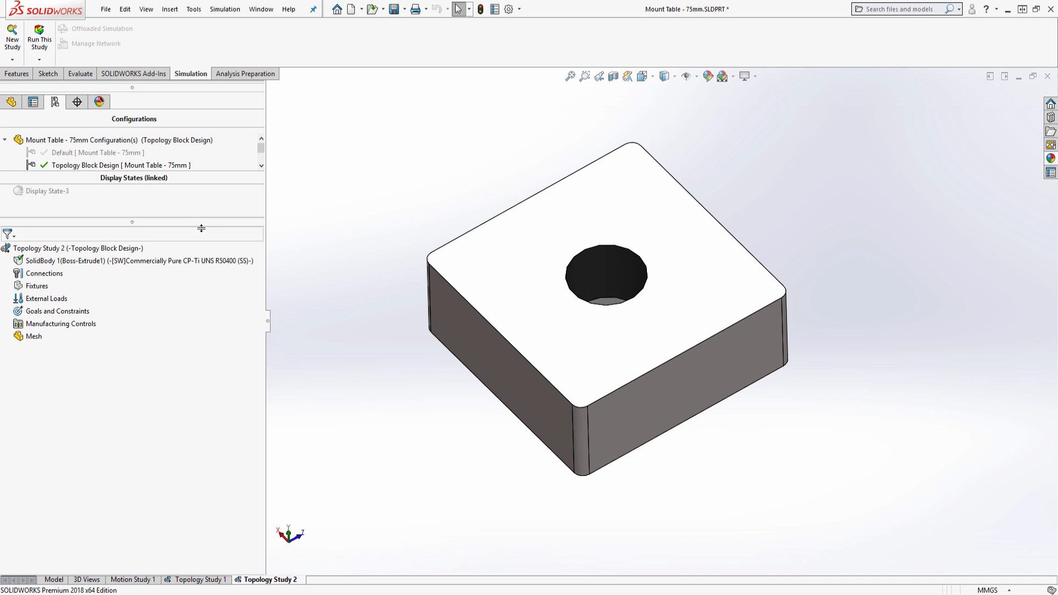
pyautogui.moveTo(151, 269)
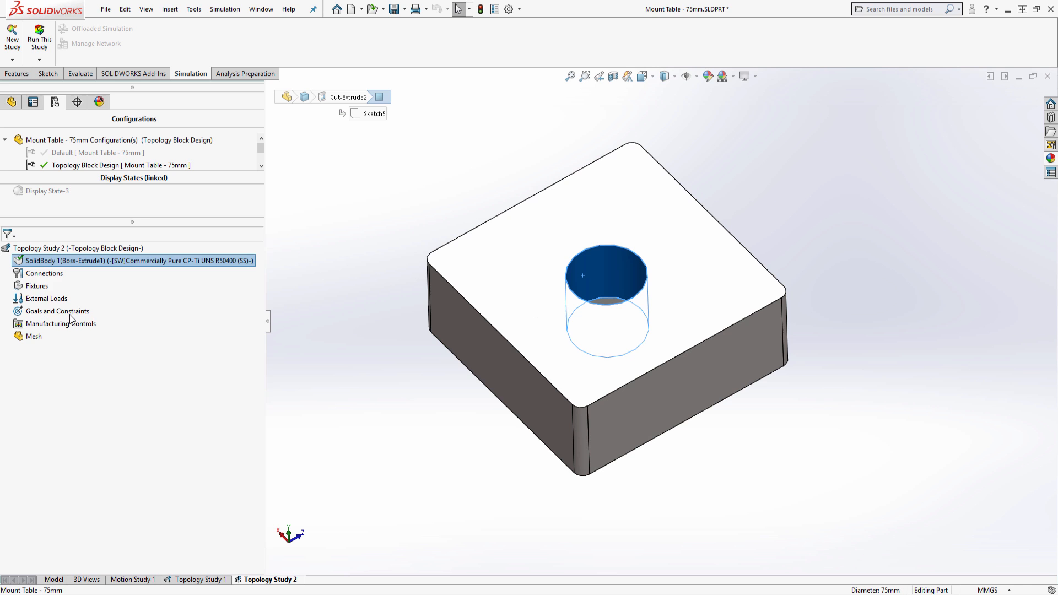
# Step: Fix the central hole and apply a 100 lbf total force across the four square pad faces
pyautogui.click(38, 286)
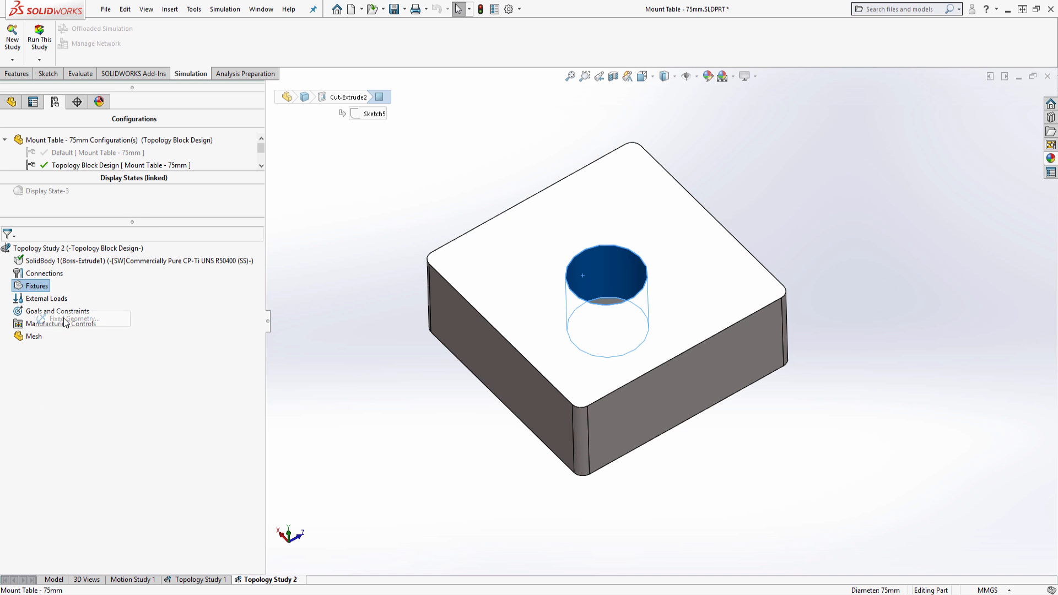
pyautogui.click(73, 318)
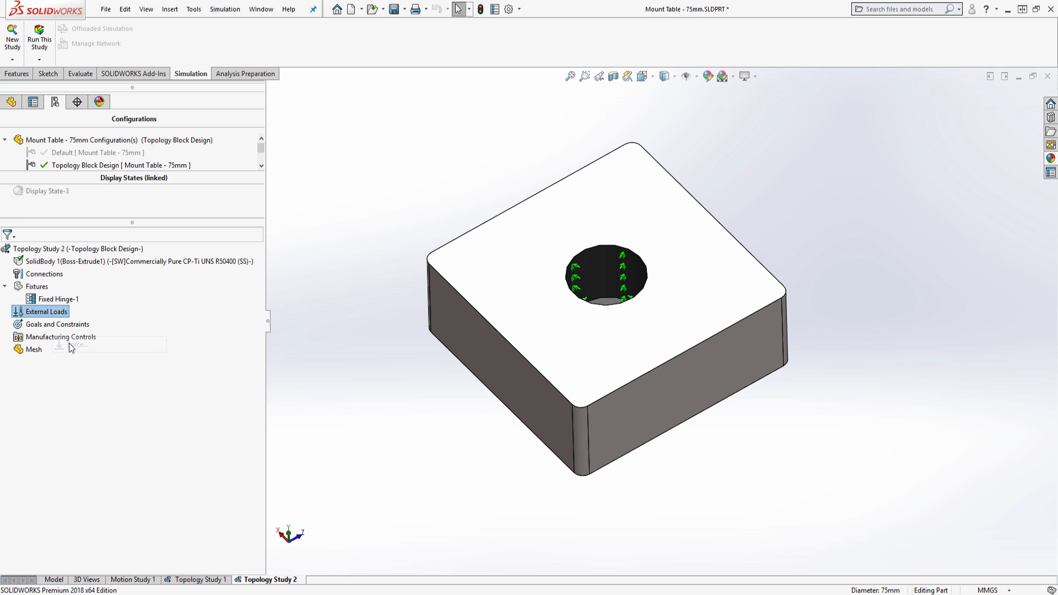
pyautogui.click(46, 310)
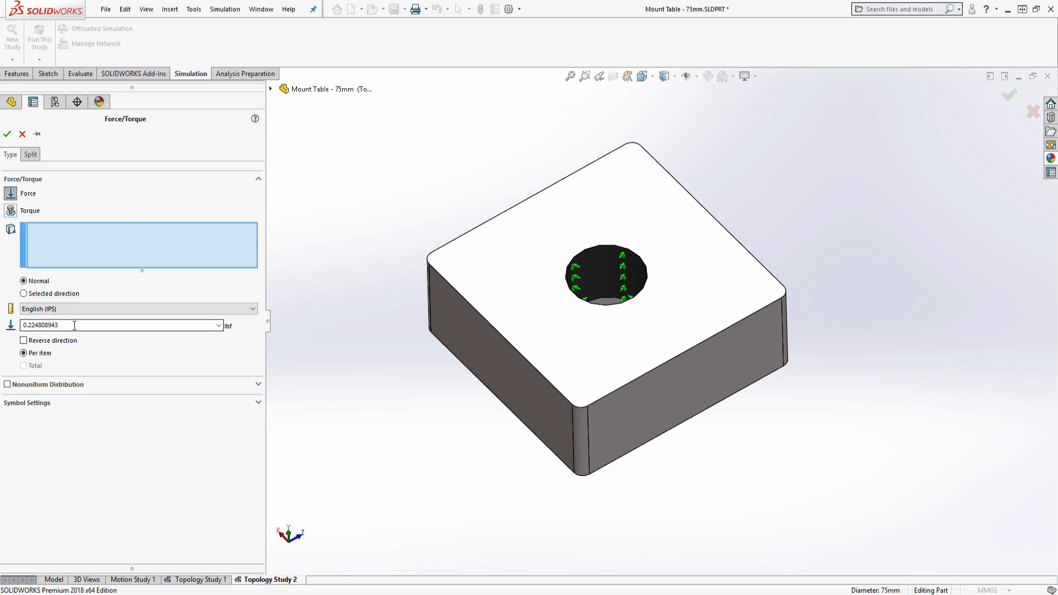
pyautogui.write('100')
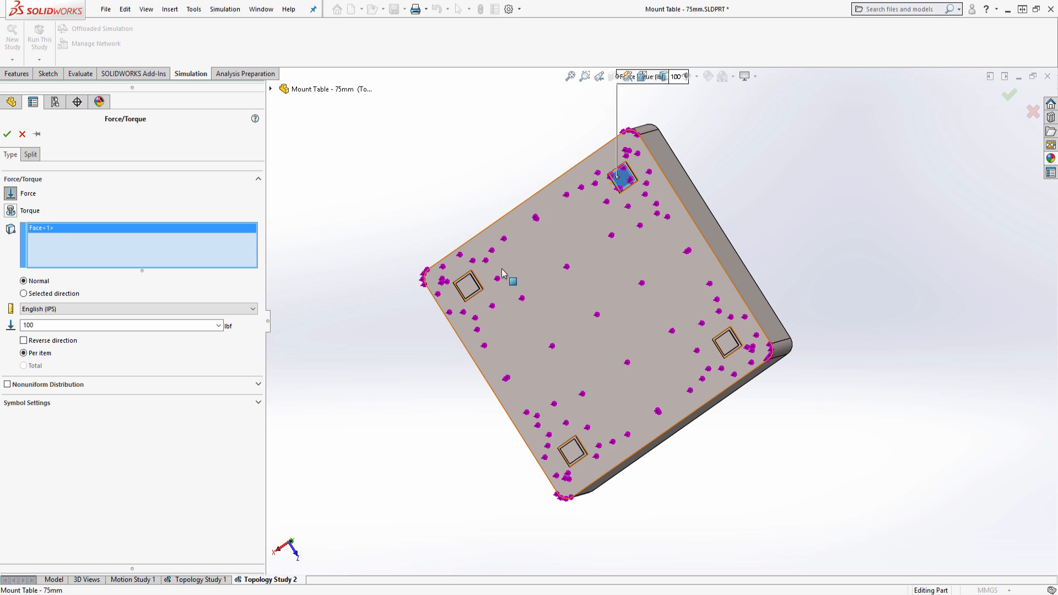
pyautogui.click(572, 449)
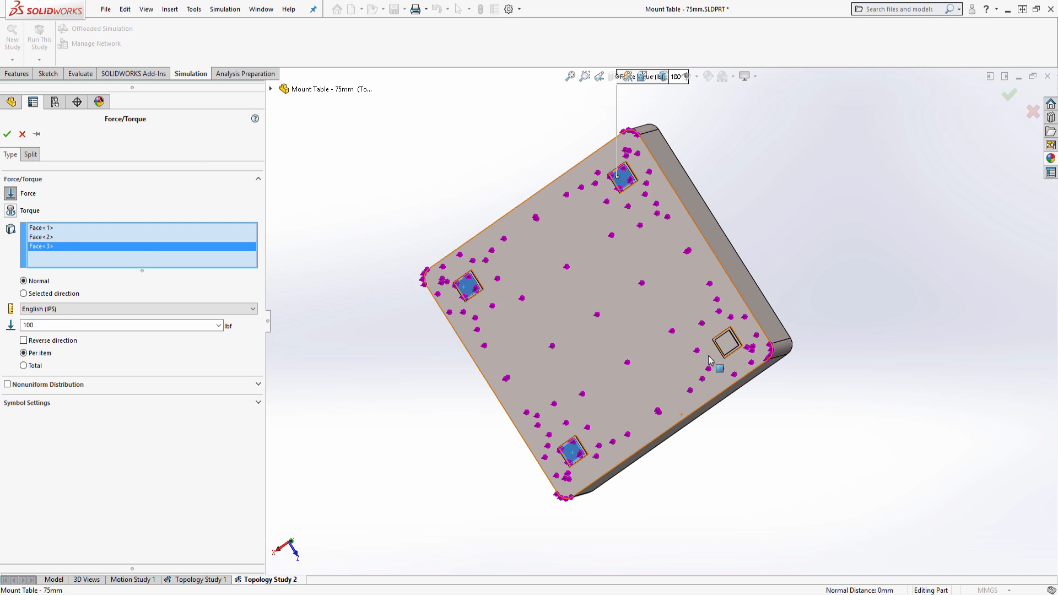
pyautogui.click(727, 342)
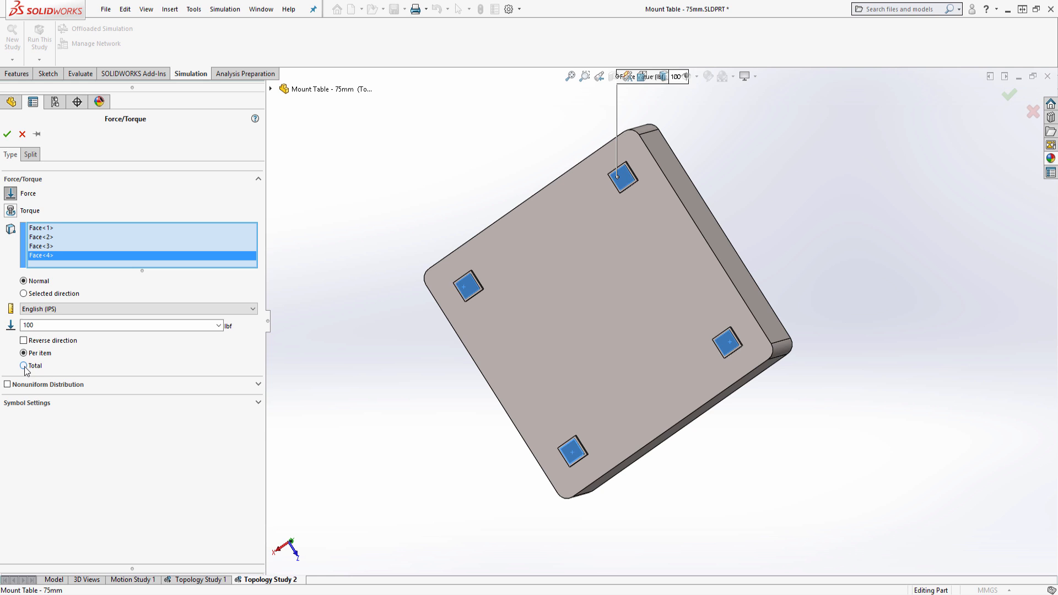
pyautogui.click(8, 134)
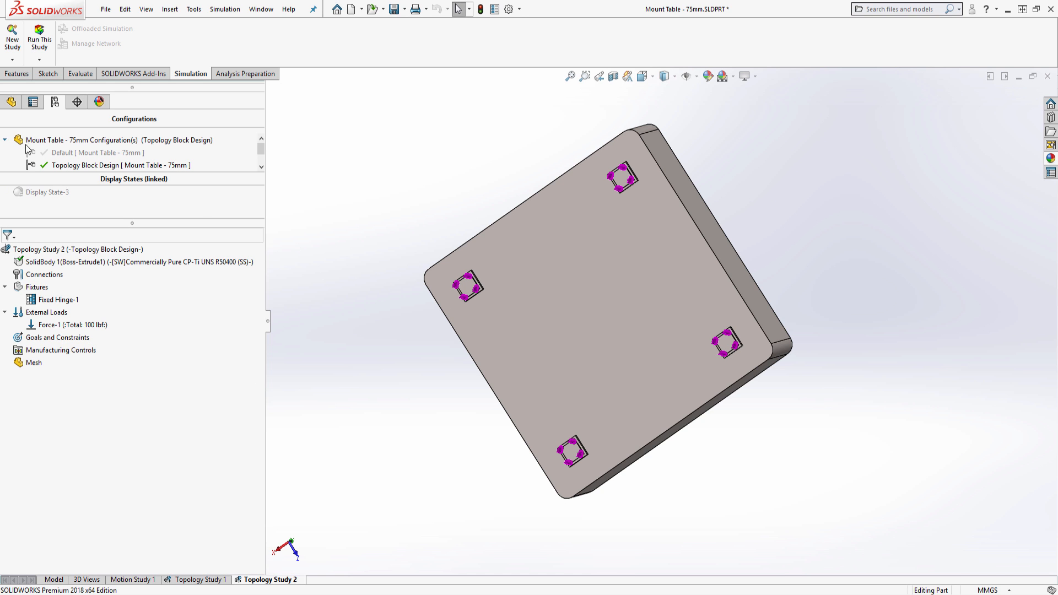
pyautogui.moveTo(408, 432)
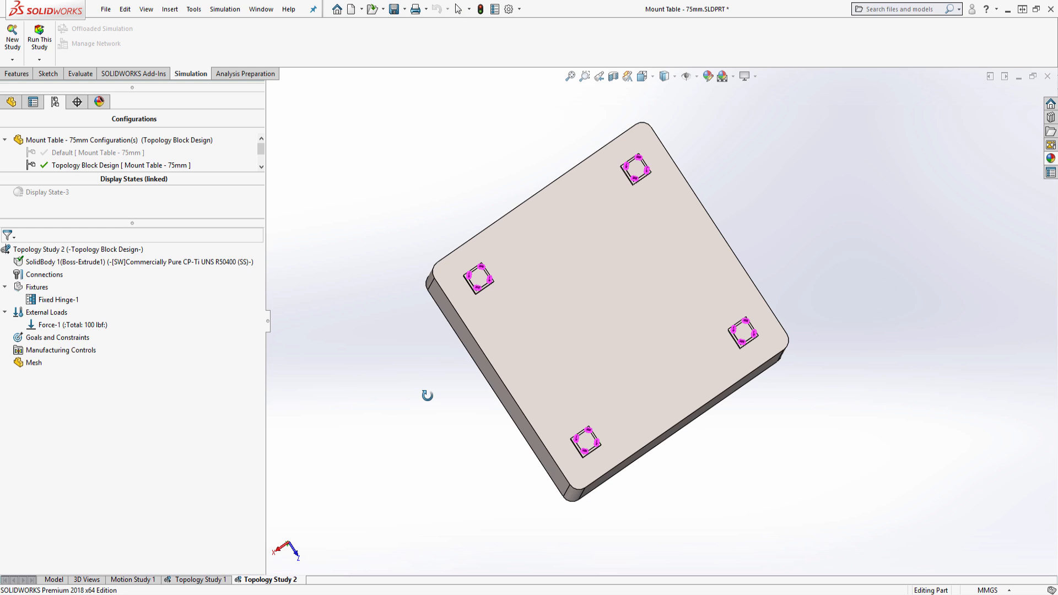
pyautogui.moveTo(71, 341)
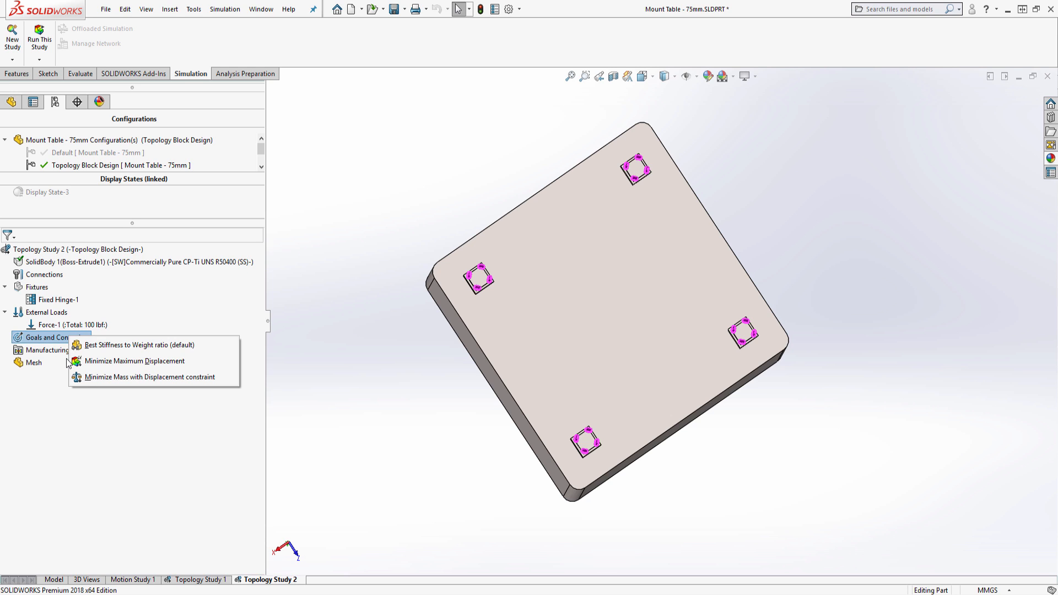
pyautogui.moveTo(133, 361)
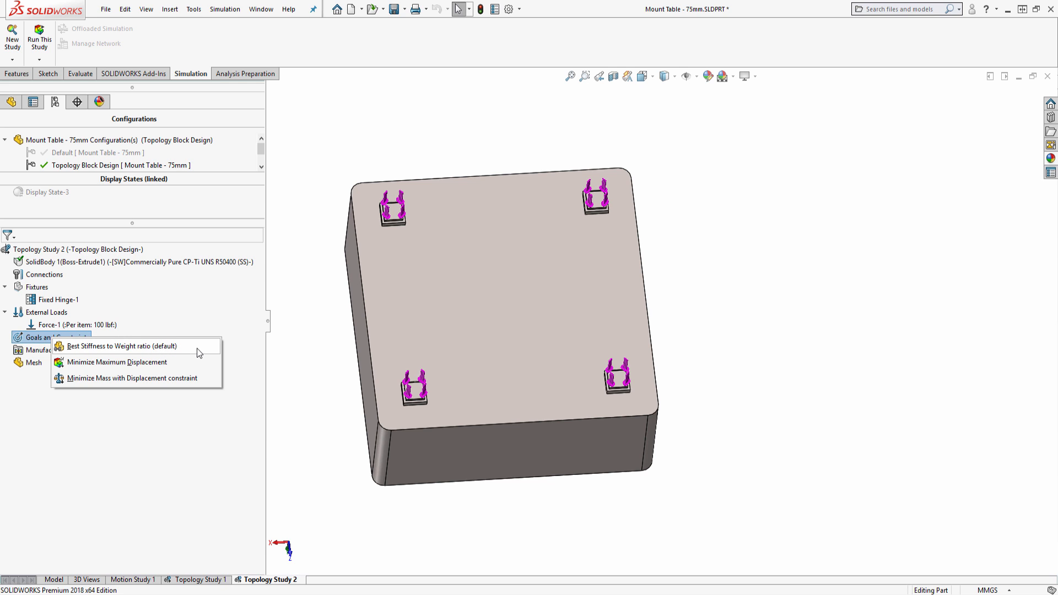
# Step: Add a Best Stiffness to Weight ratio goal reducing mass by 90 percent
pyautogui.click(122, 345)
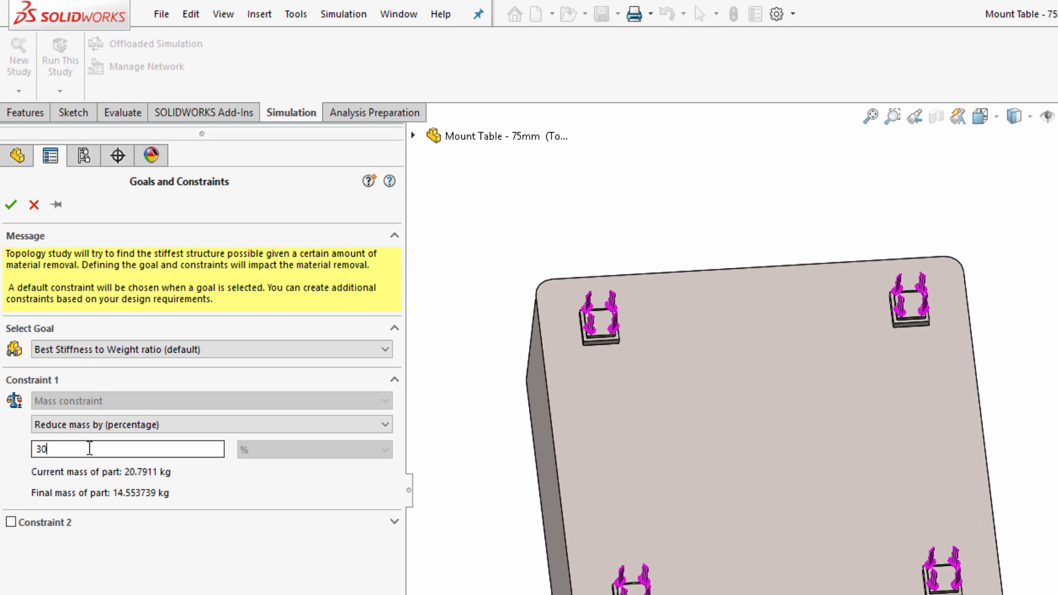
pyautogui.write('90')
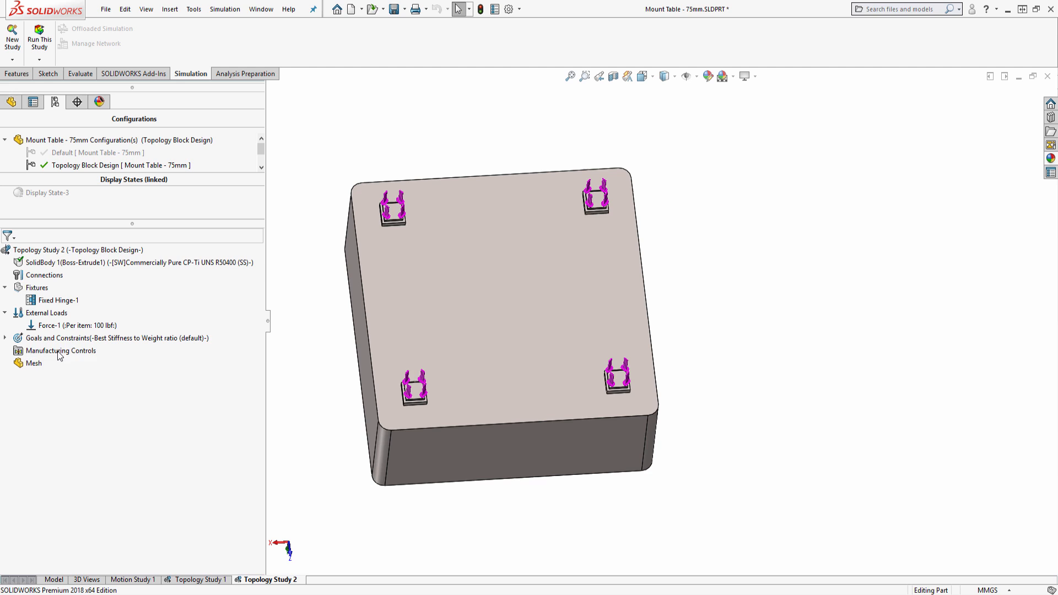
# Step: Add a preserved region under Manufacturing Controls covering the mounting pad faces
pyautogui.rightClick(60, 350)
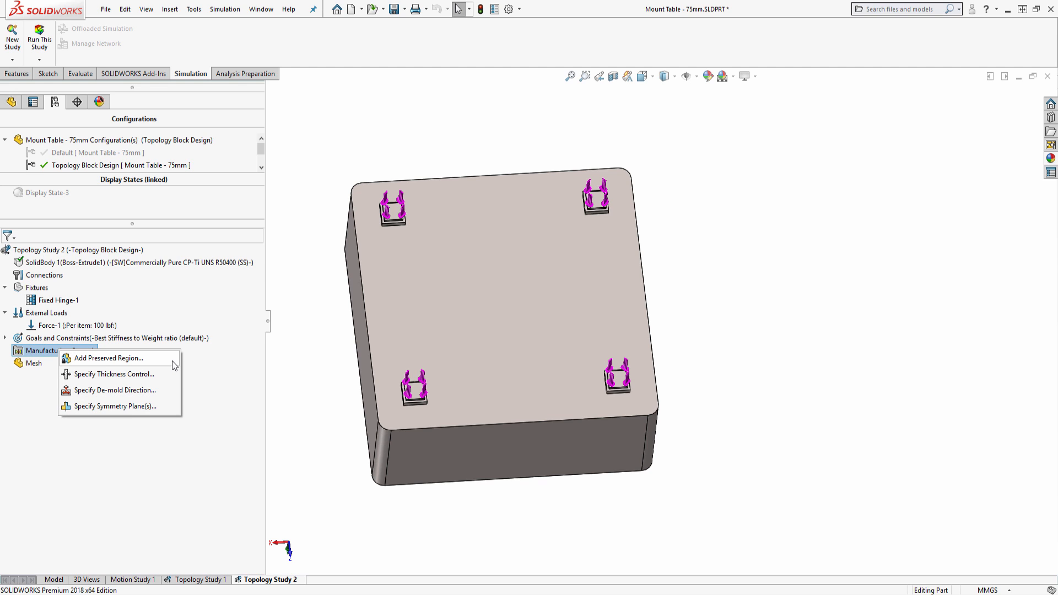
pyautogui.moveTo(175, 366)
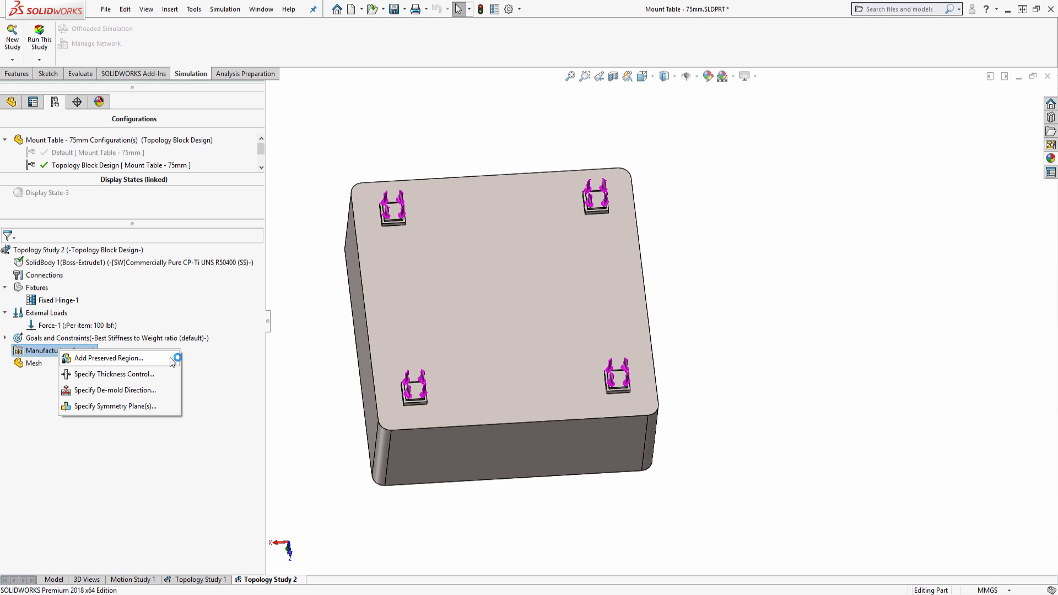
pyautogui.click(108, 358)
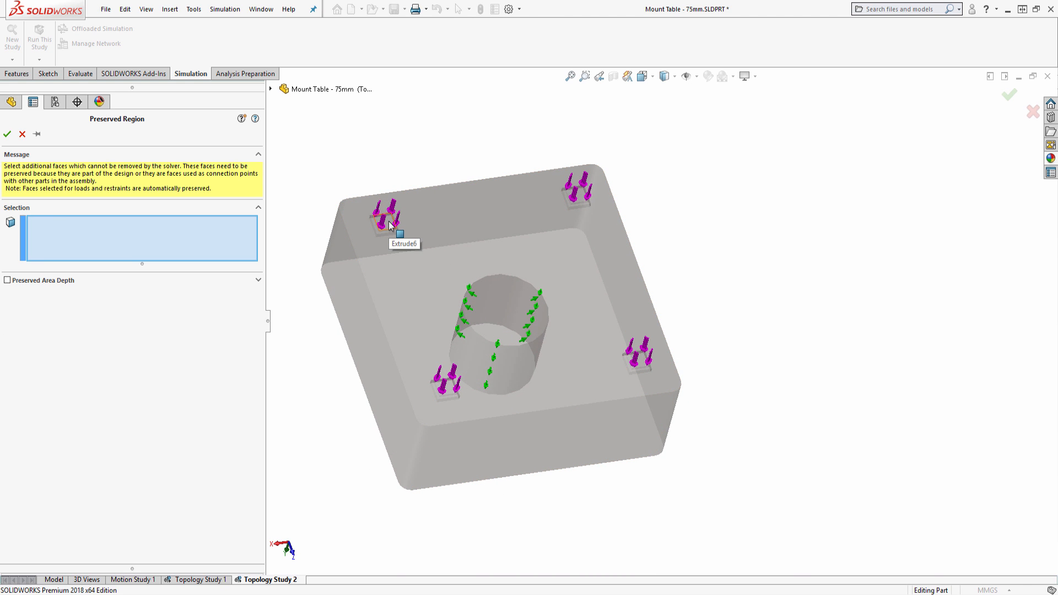
pyautogui.click(391, 222)
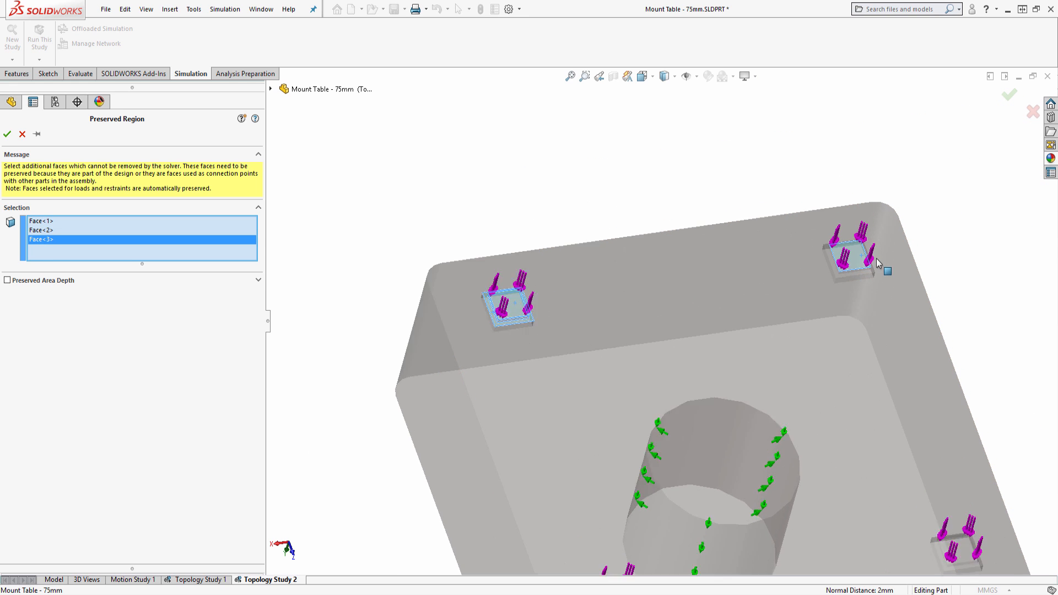
pyautogui.click(814, 503)
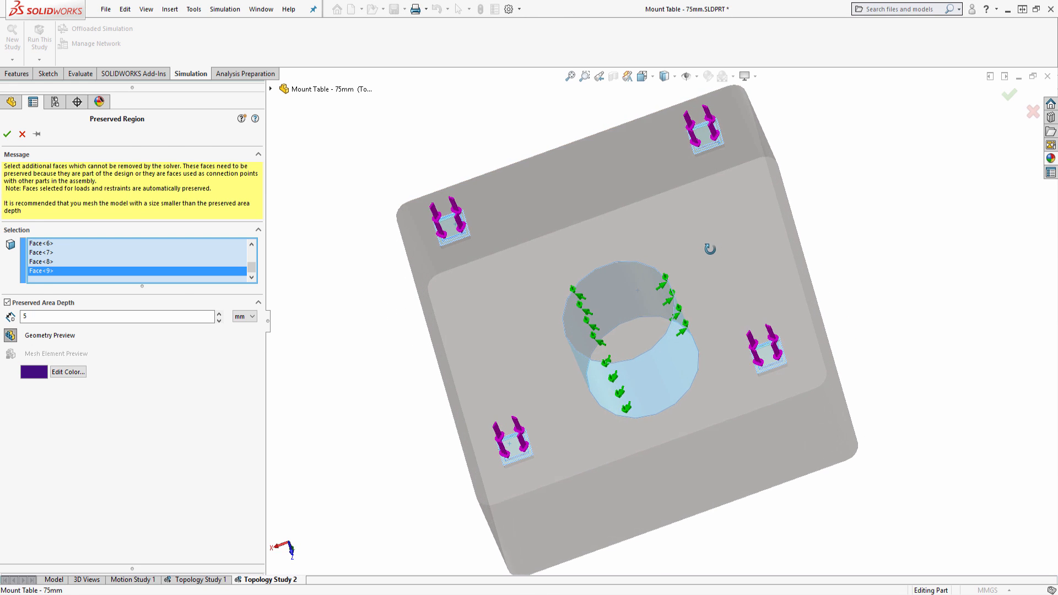
# Step: Run Topology Study 2 and edit the definition of Study 1's Material Mass1 plot
pyautogui.rightClick(68, 250)
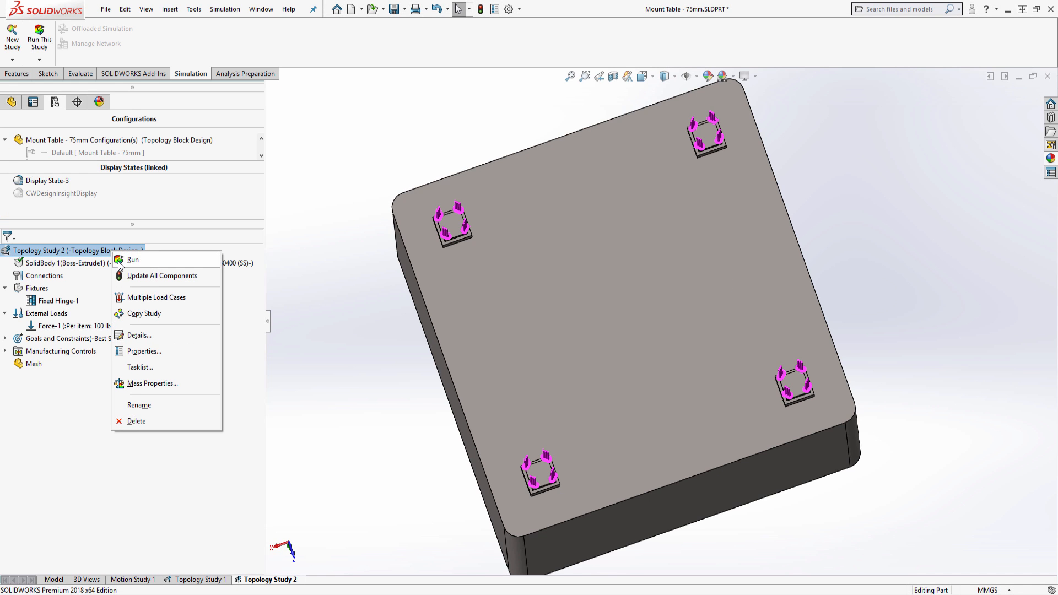
pyautogui.click(134, 261)
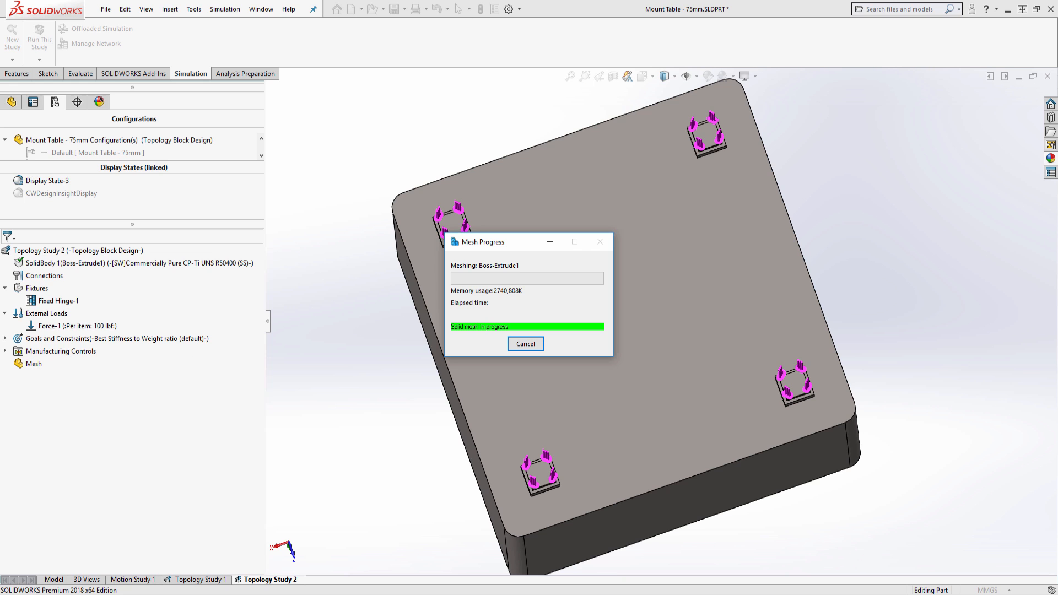
pyautogui.rightClick(81, 386)
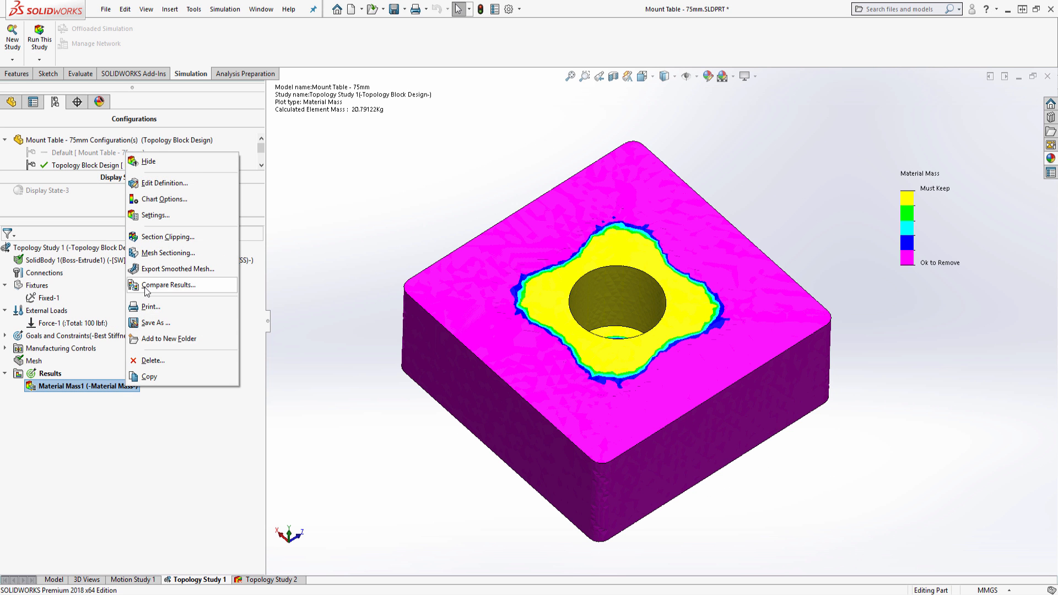
pyautogui.click(164, 183)
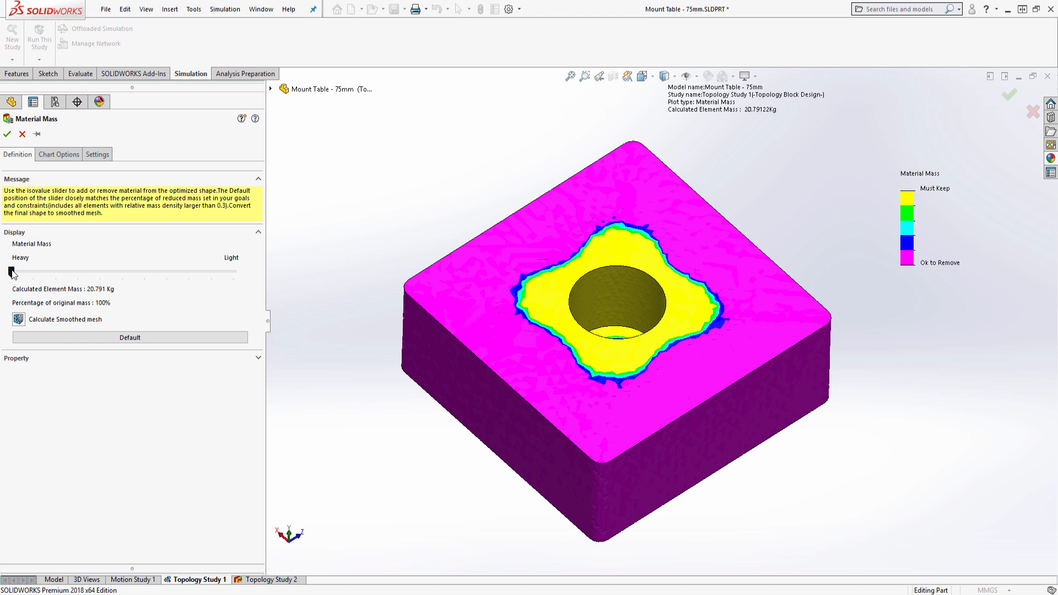
# Step: Drag the material mass slider toward Light until the shape keeps about 23% mass
pyautogui.moveTo(10, 271); pyautogui.dragTo(62, 271)
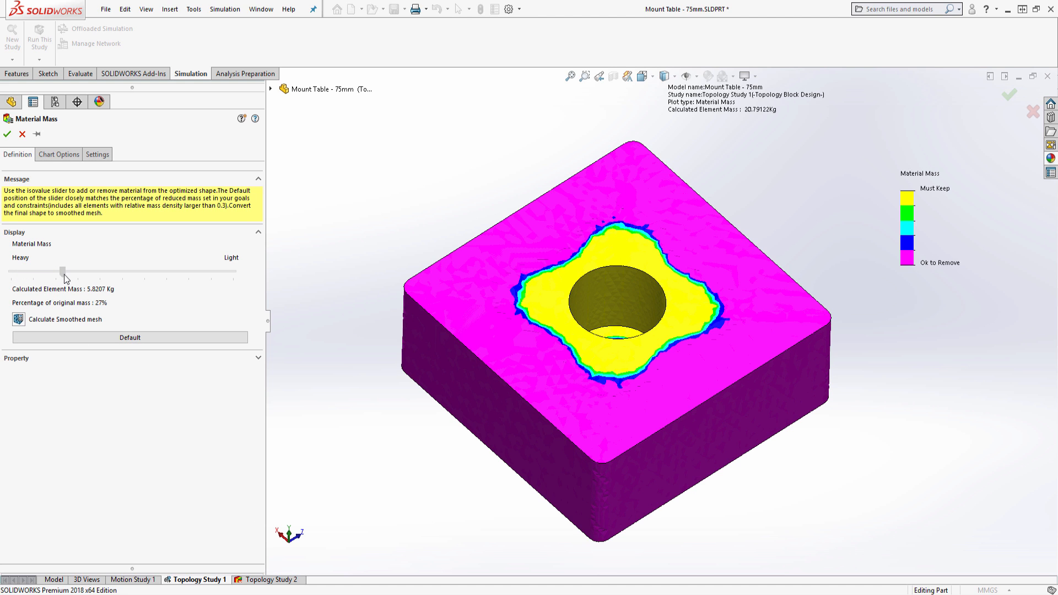
pyautogui.moveTo(62, 271); pyautogui.dragTo(108, 271)
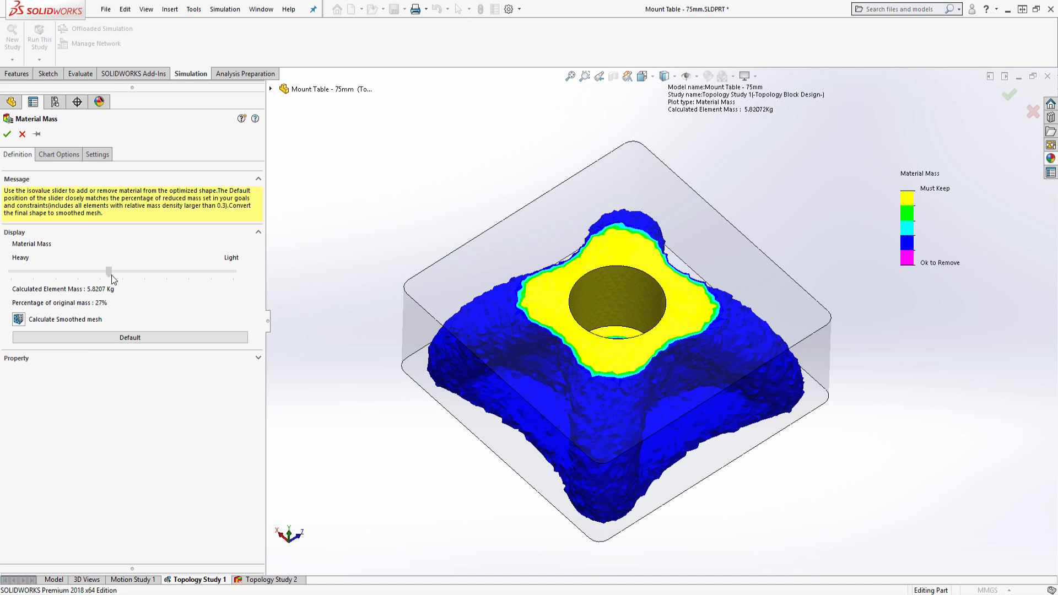
pyautogui.moveTo(109, 271); pyautogui.dragTo(126, 271)
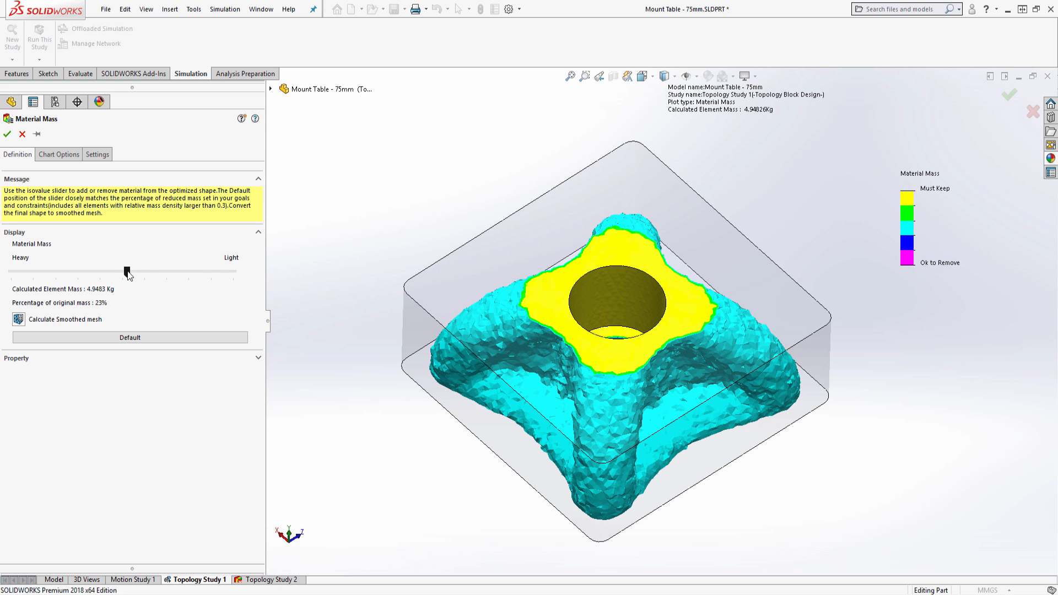
pyautogui.moveTo(127, 271); pyautogui.dragTo(232, 271)
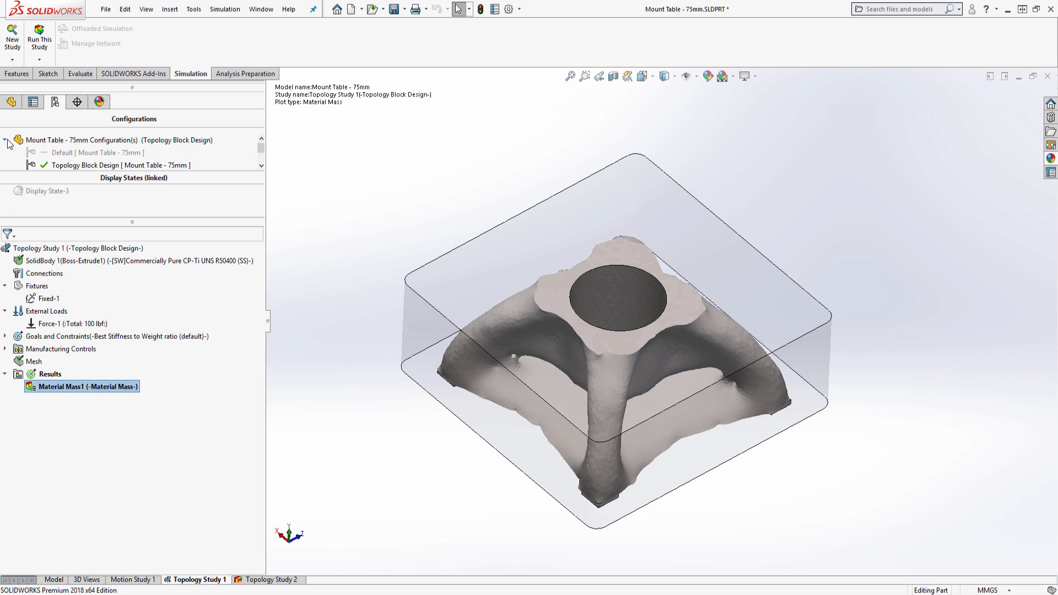
# Step: Open then cancel the smoothed mesh export, and switch to the Final Design configuration
pyautogui.rightClick(81, 385)
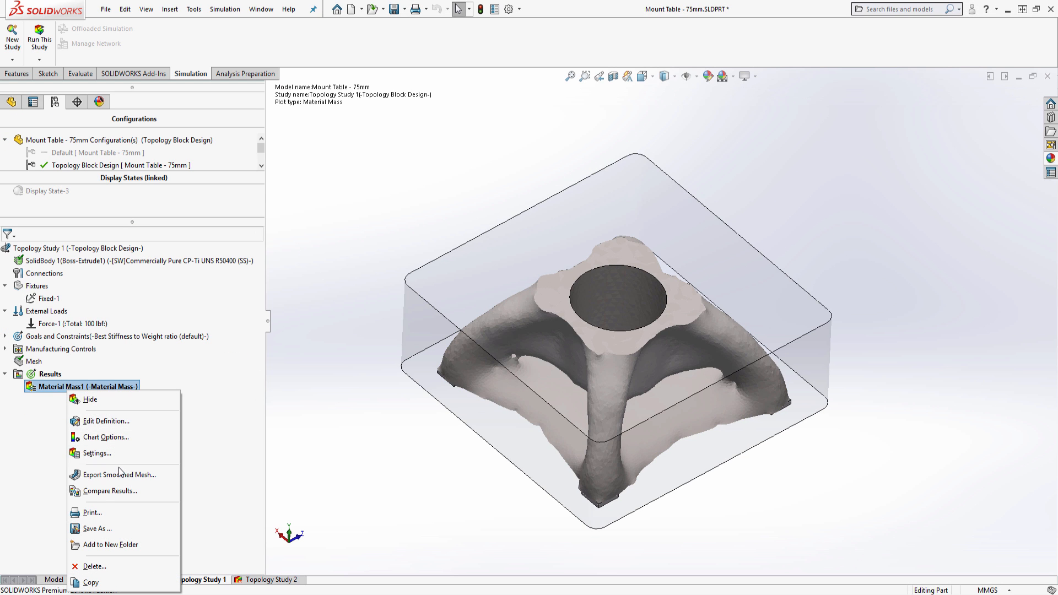
pyautogui.click(119, 474)
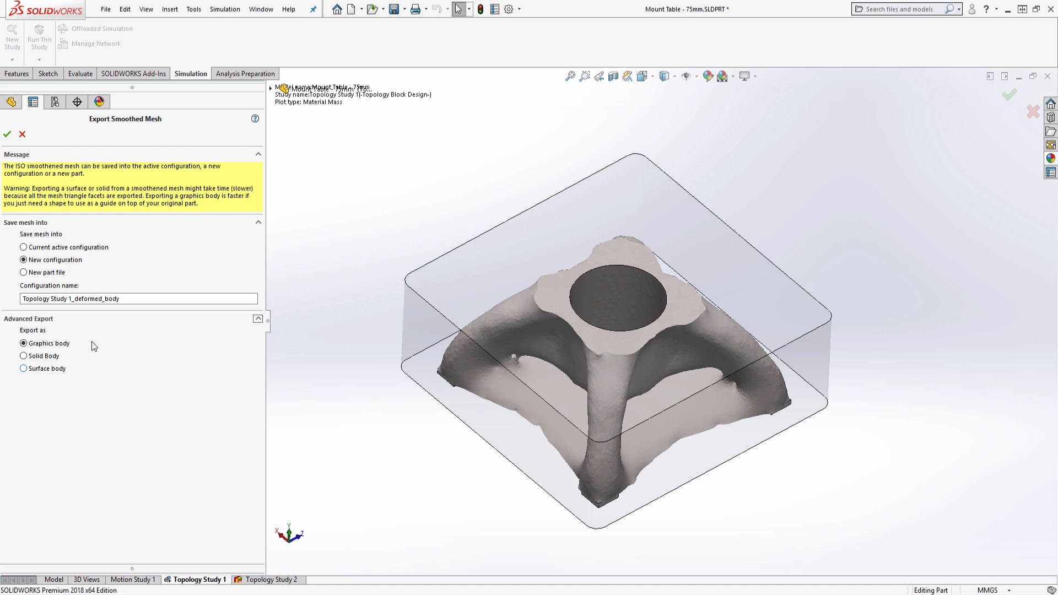
pyautogui.moveTo(22, 135)
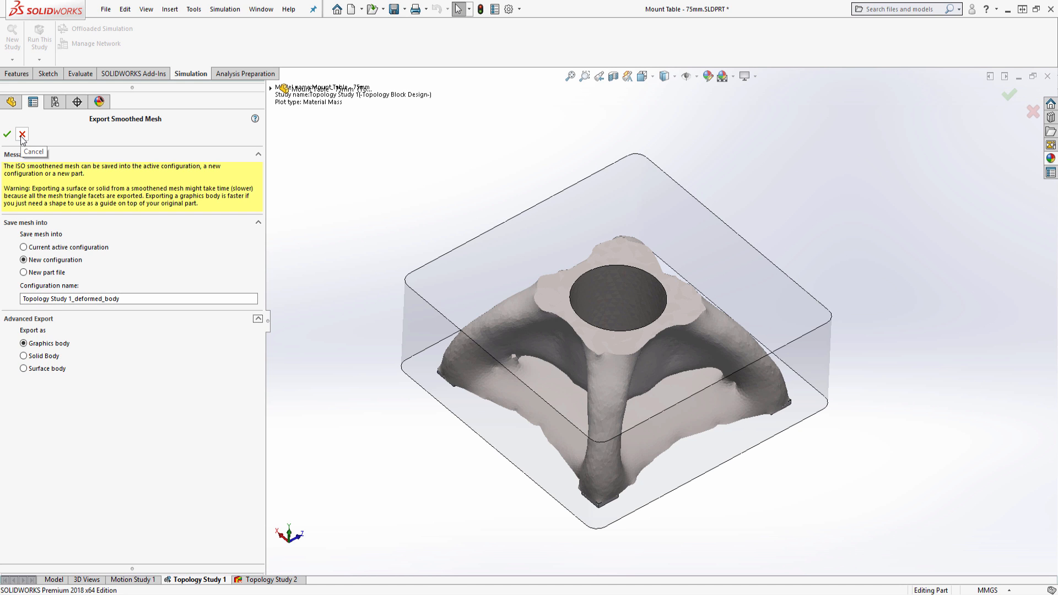
pyautogui.click(22, 135)
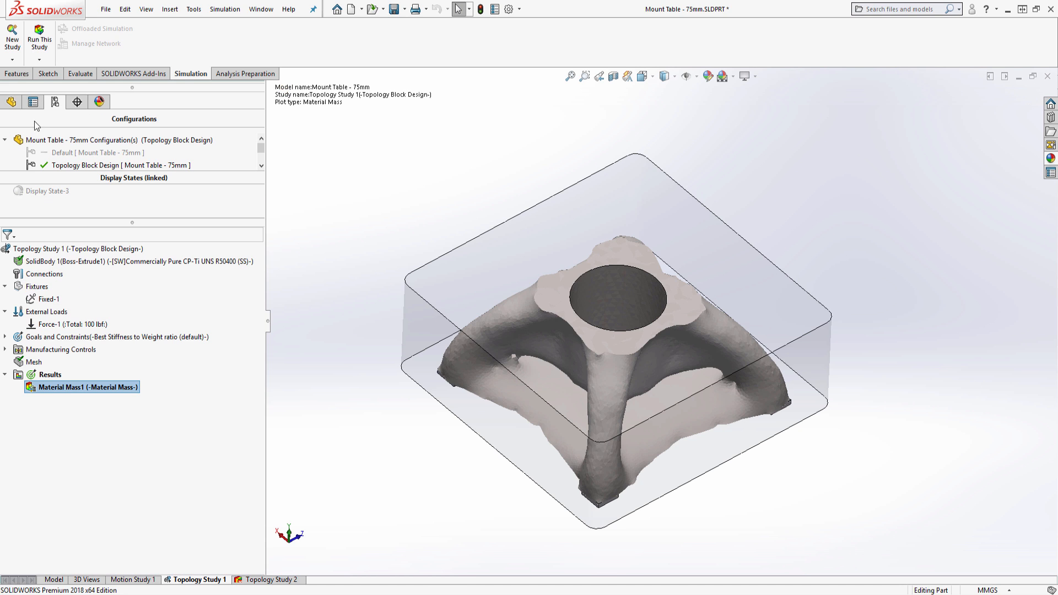
pyautogui.moveTo(133, 279)
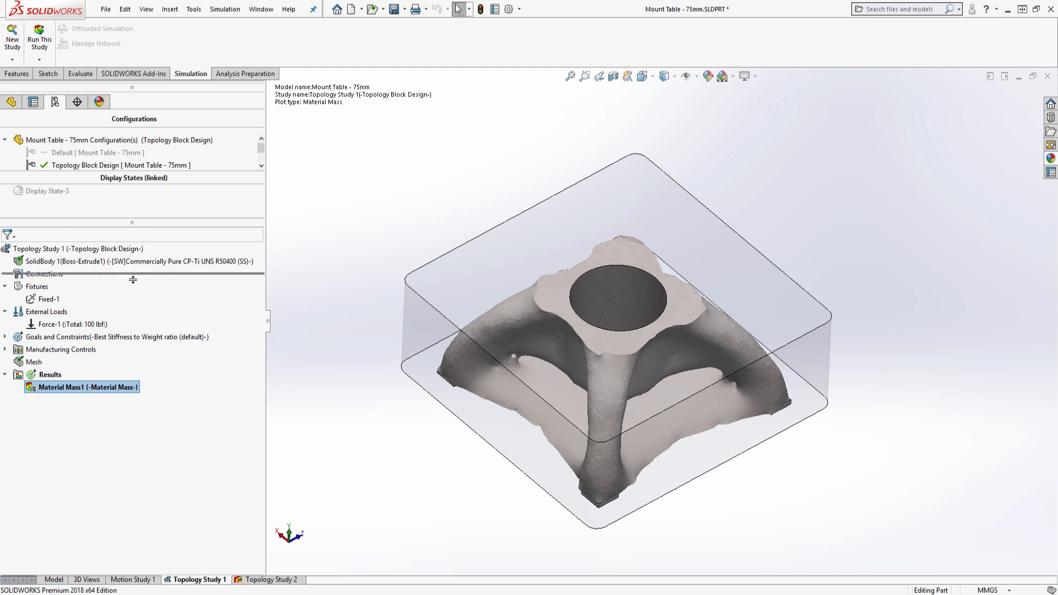
pyautogui.click(17, 74)
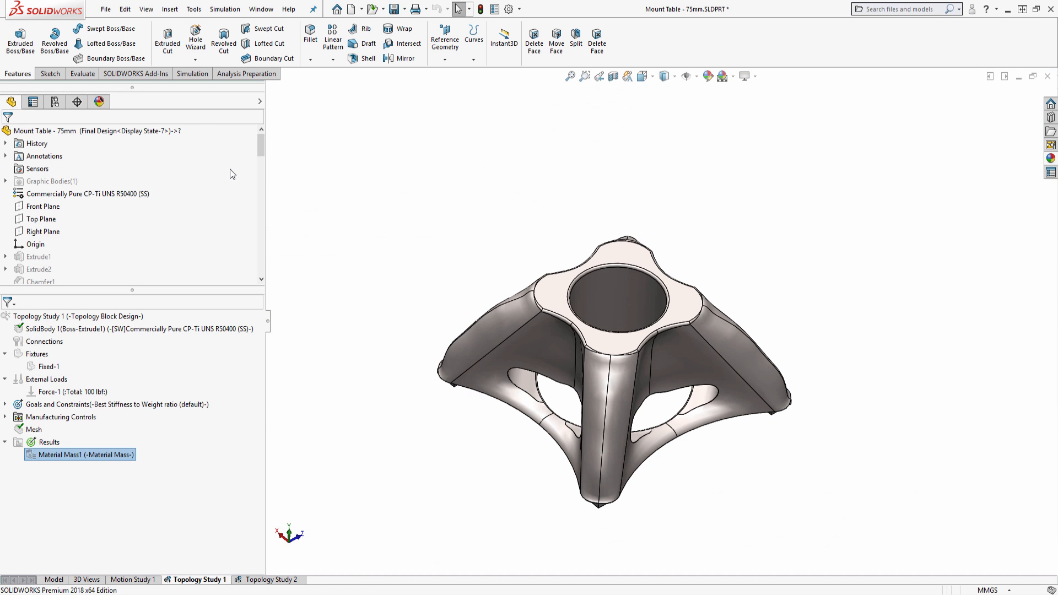
# Step: Check the Final Design mass, about 3991.6 grams, and close the Mass Properties report
pyautogui.click(82, 74)
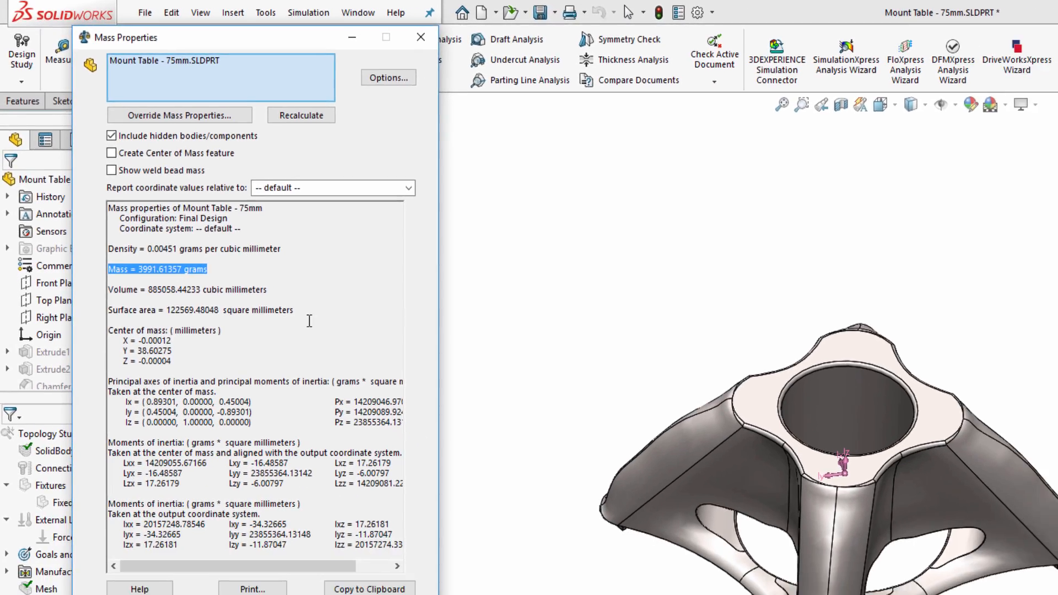
pyautogui.click(421, 38)
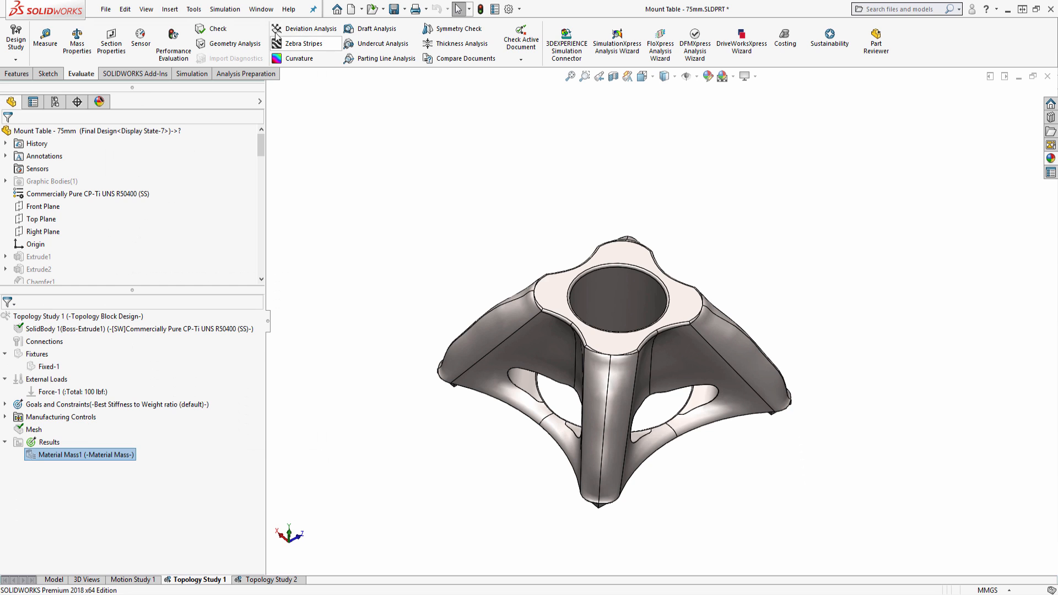
# Step: Switch to TRAKKAWAY 860.SLDASM and set the mount component's configuration to Final Design
pyautogui.click(260, 9)
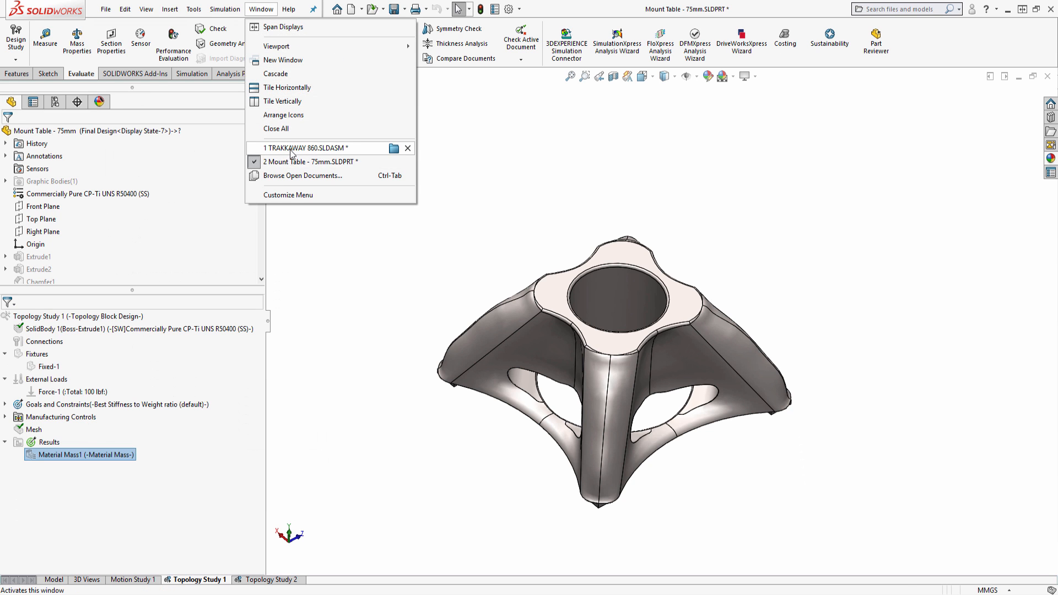
pyautogui.click(304, 147)
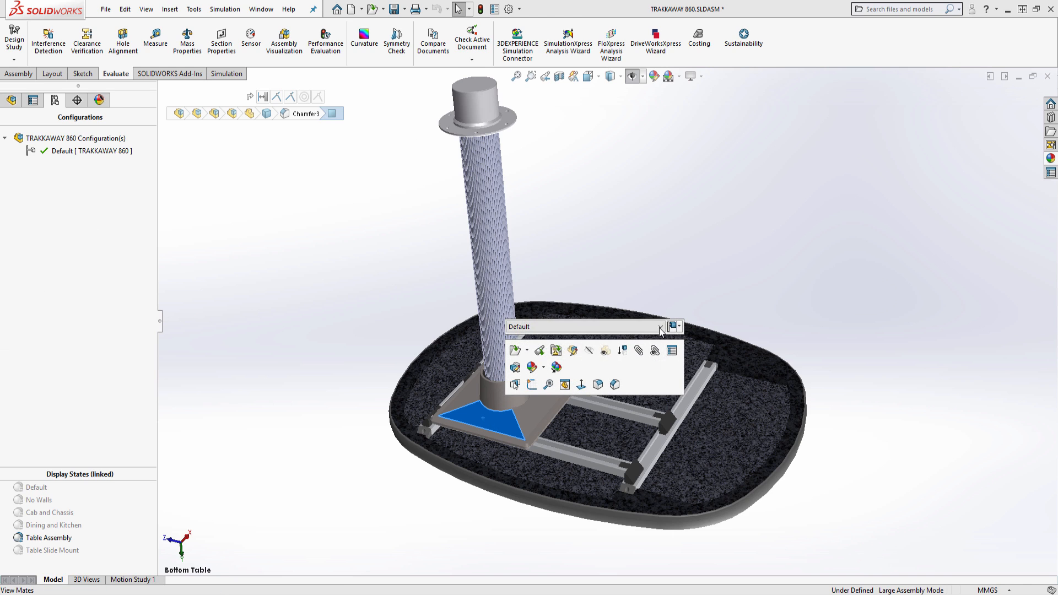
pyautogui.write('Final Design')
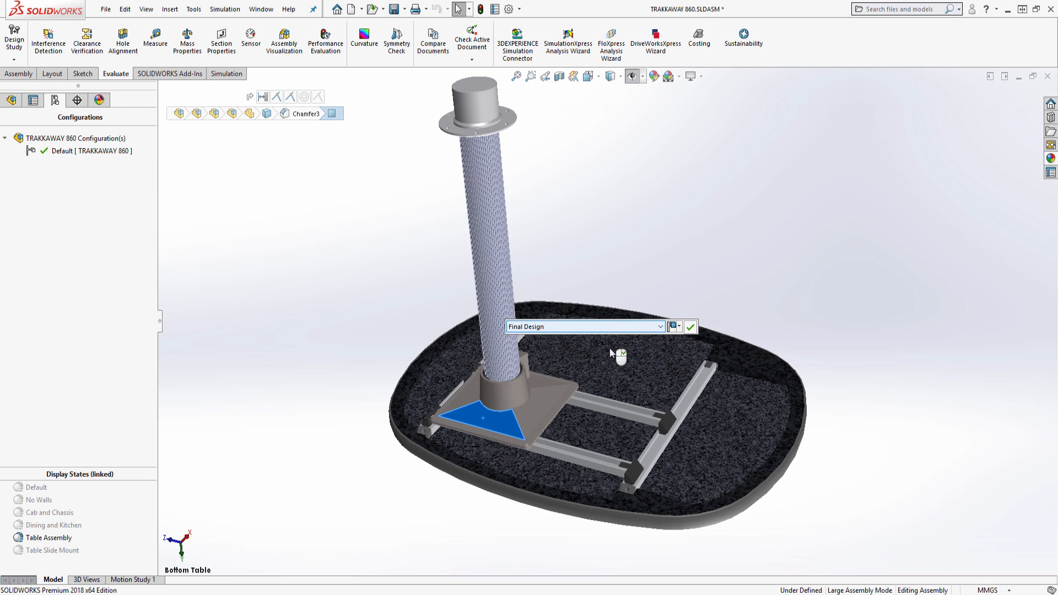